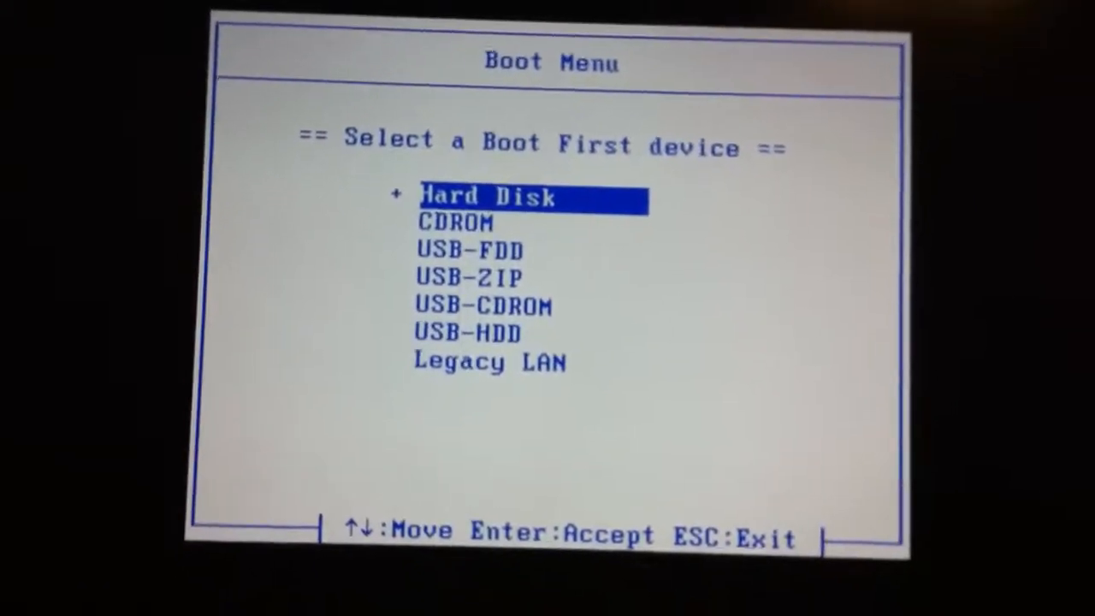
Select USB-HDD as the boot device and boot from it into the bootloader menu.
key(Down)
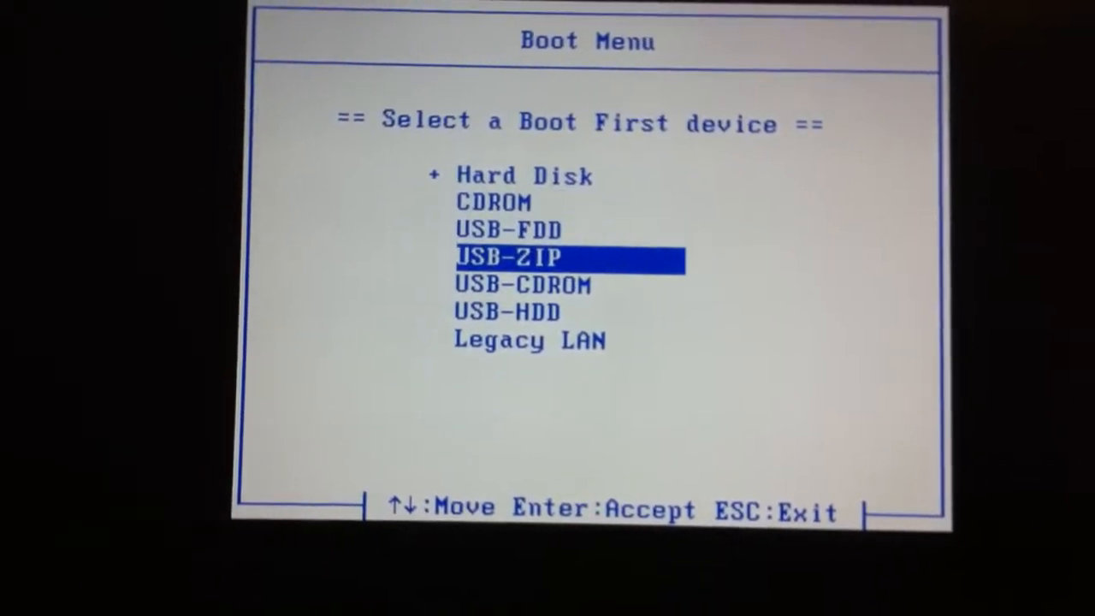
key(Down)
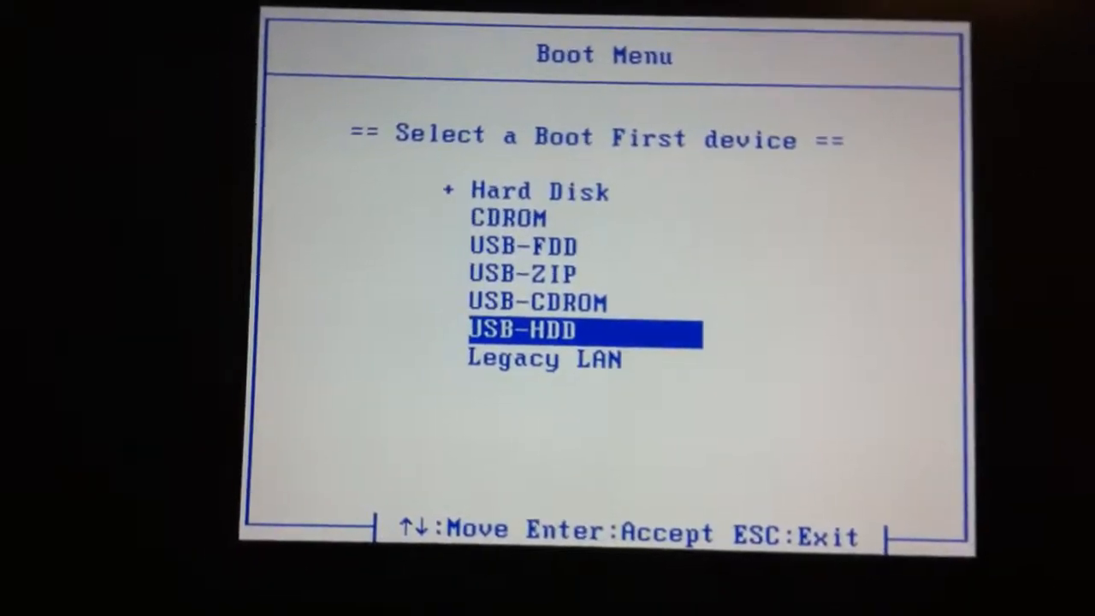
key(Return)
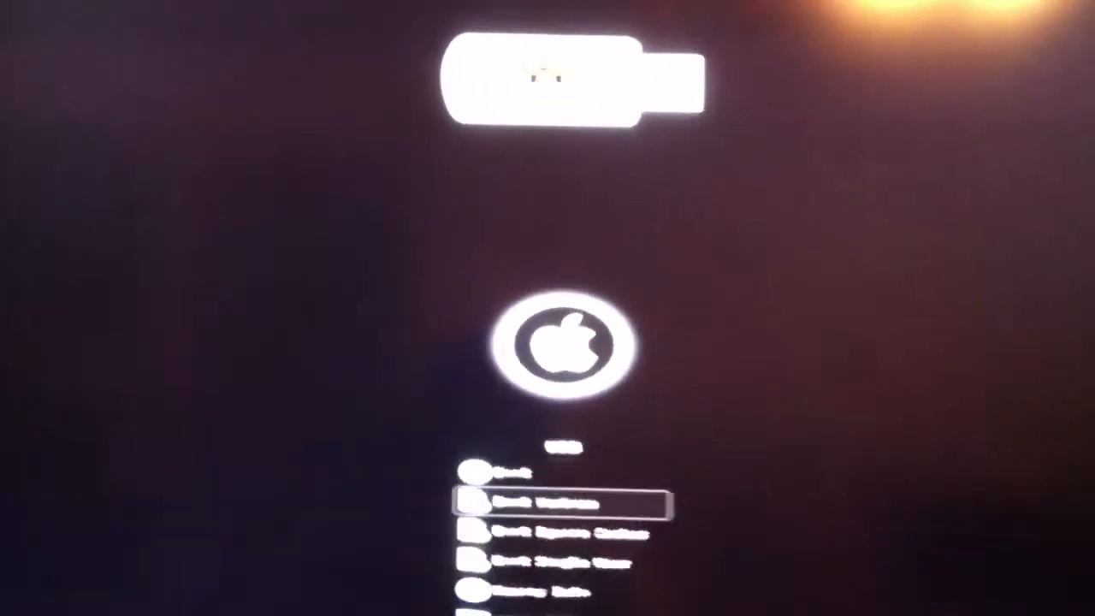